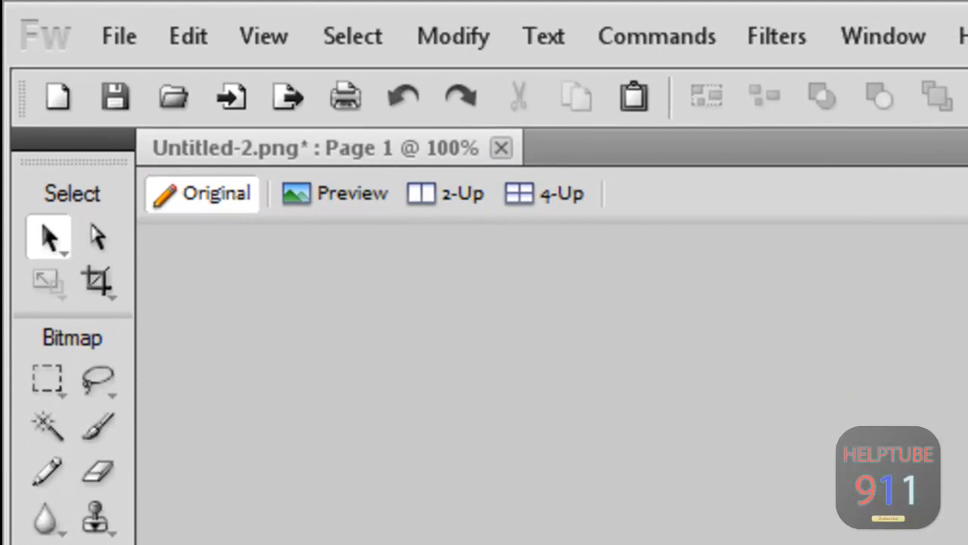
Create a new 152 × 28 pixel document with a transparent canvas via File > New.
{"action": "left_click", "coordinate": [122, 36]}
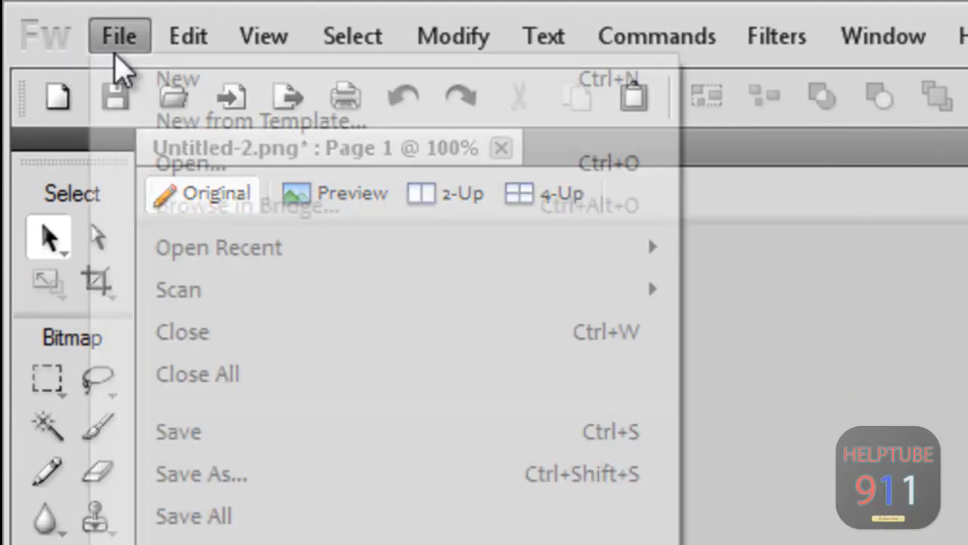
{"action": "left_click", "coordinate": [179, 78]}
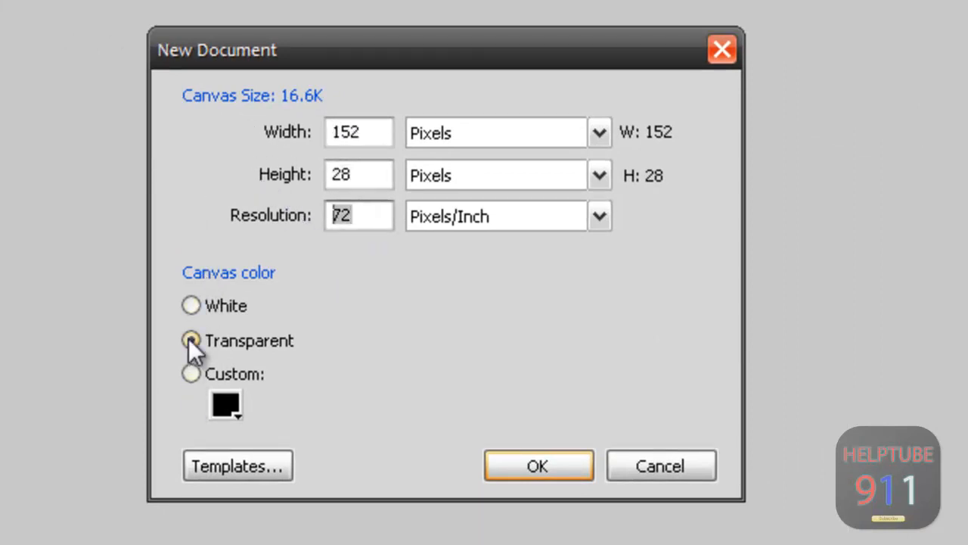
{"action": "left_click", "coordinate": [190, 340]}
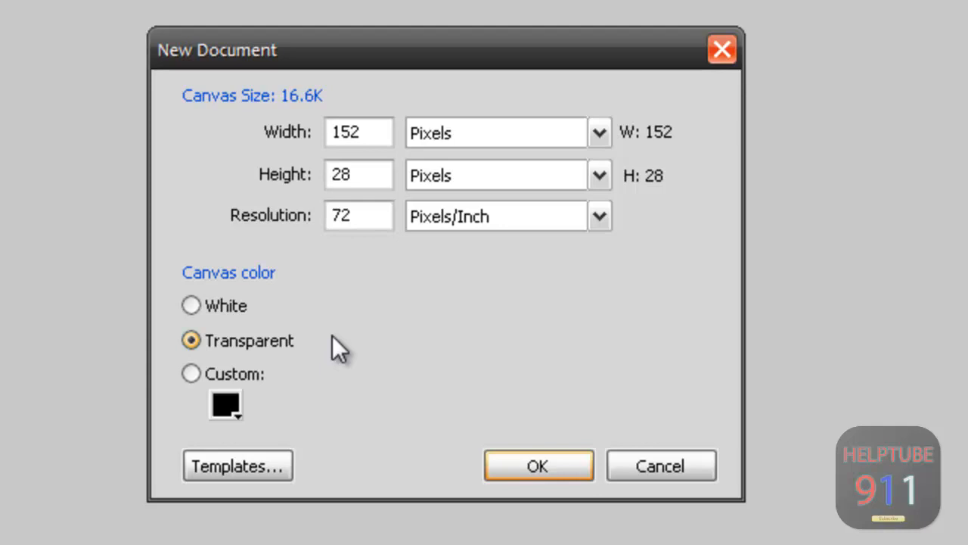
{"action": "left_click", "coordinate": [540, 466]}
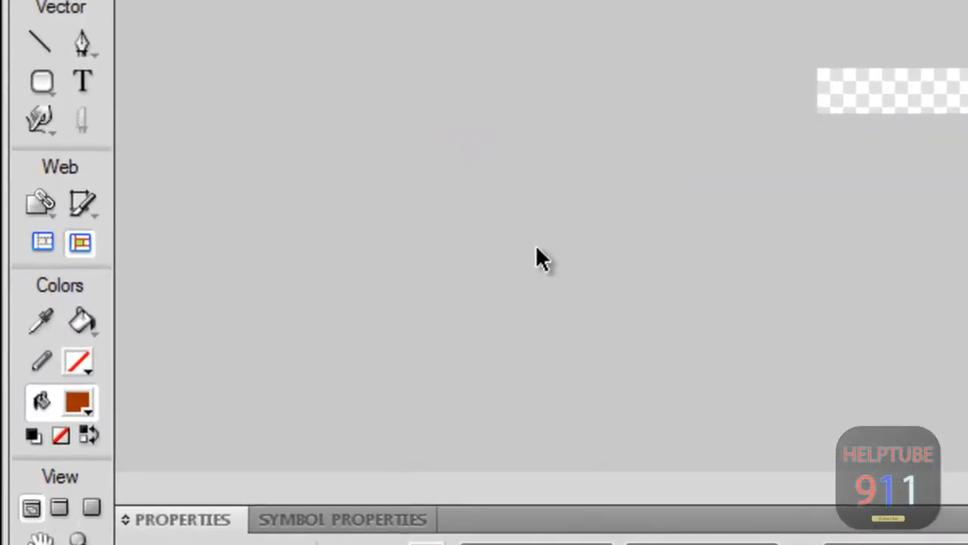
Draw a rounded rectangle across the canvas using the Rounded Rectangle shape tool.
{"action": "left_click", "coordinate": [39, 79]}
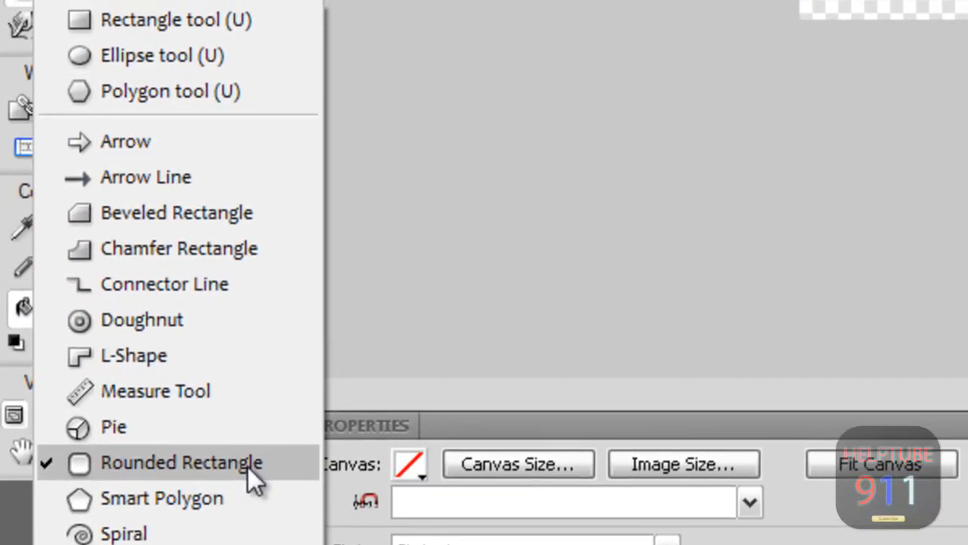
{"action": "left_click", "coordinate": [181, 463]}
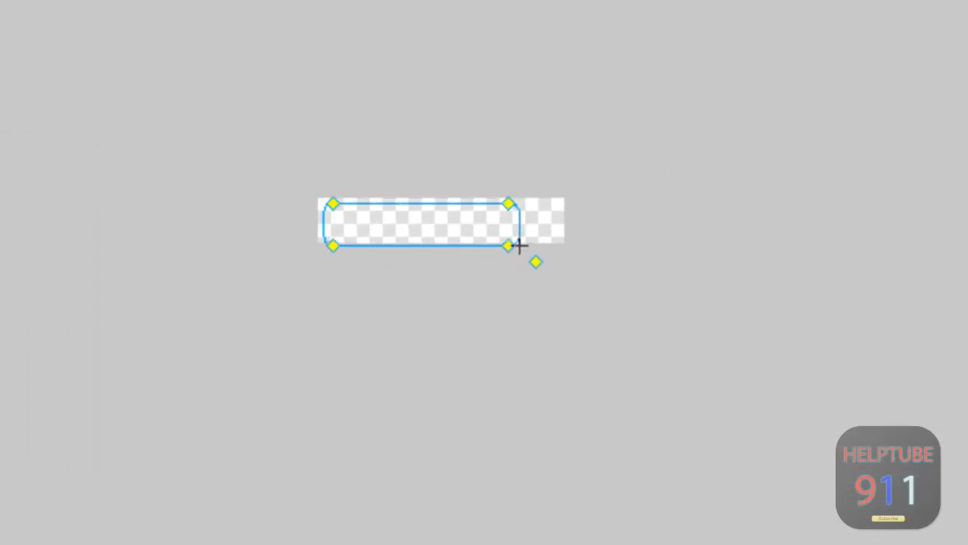
{"action": "left_click_drag", "start_coordinate": [508, 244], "coordinate": [553, 241]}
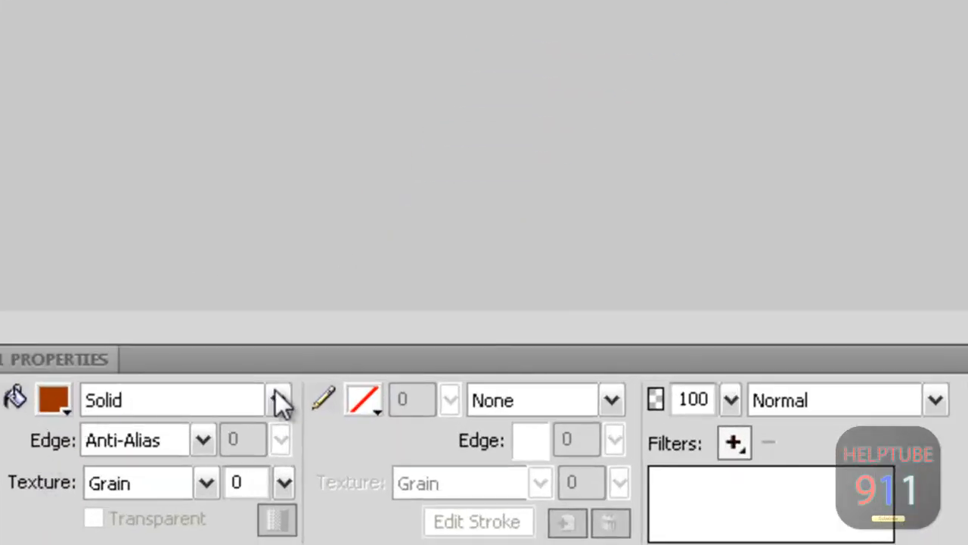
Fill the rectangle with a linear gradient whose left and right stops are yellow shades.
{"action": "left_click", "coordinate": [280, 399]}
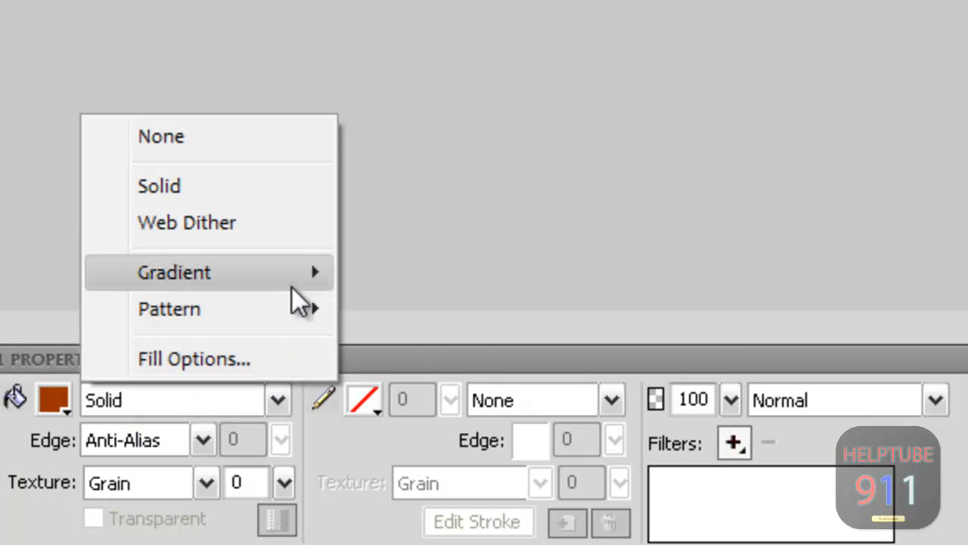
{"action": "left_click", "coordinate": [174, 272]}
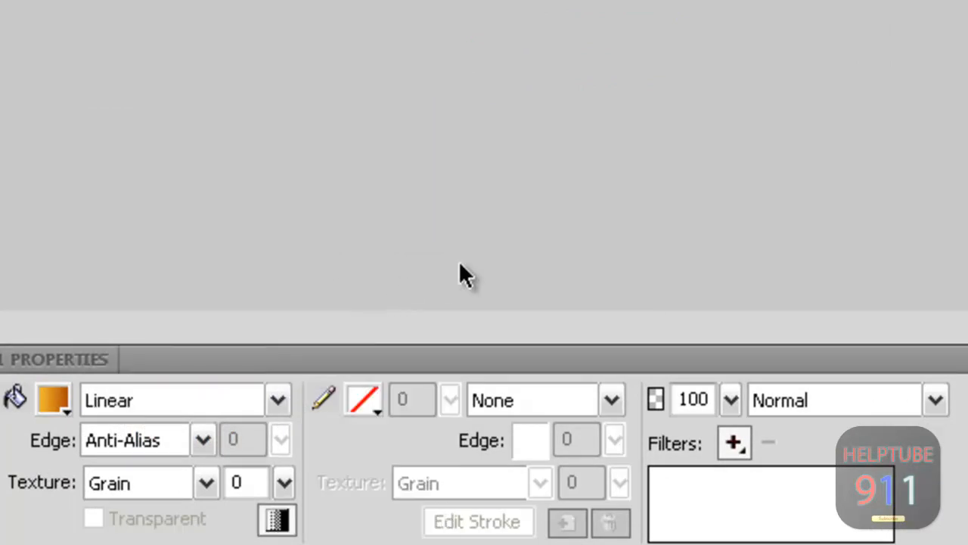
{"action": "left_click", "coordinate": [51, 400]}
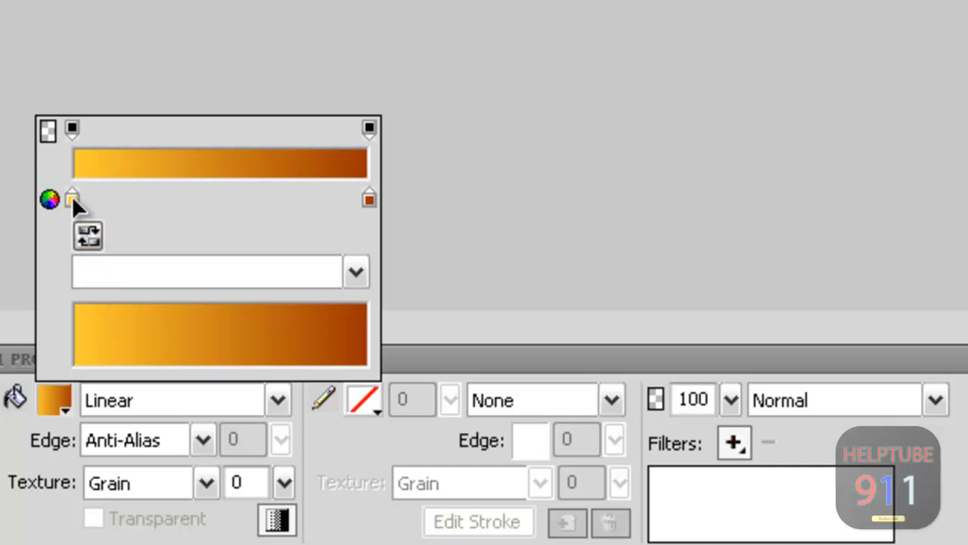
{"action": "left_click", "coordinate": [46, 199]}
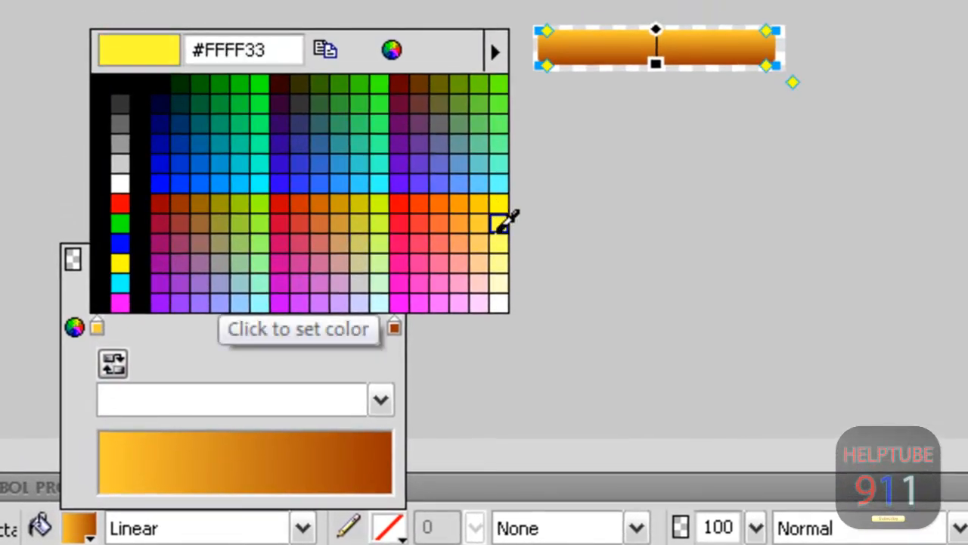
{"action": "left_click", "coordinate": [121, 265]}
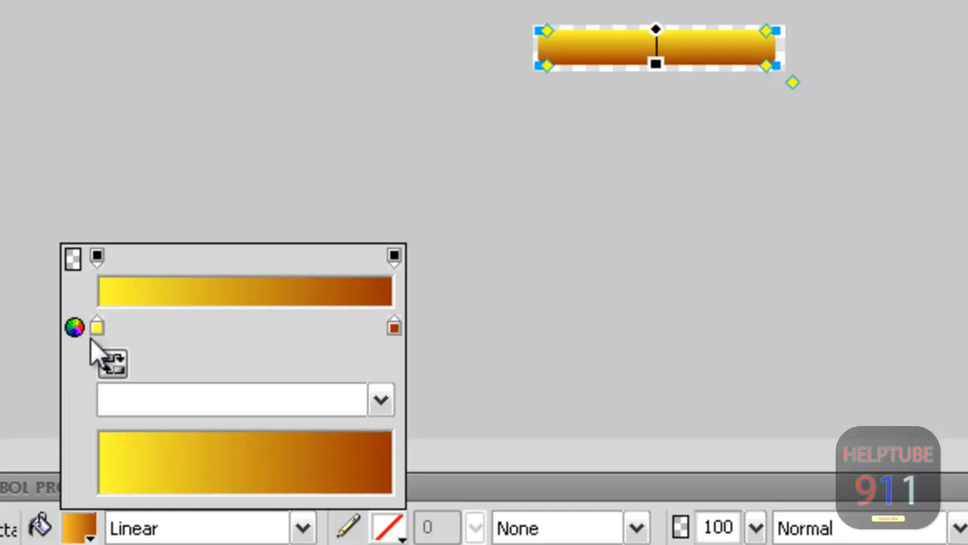
{"action": "left_click", "coordinate": [97, 324]}
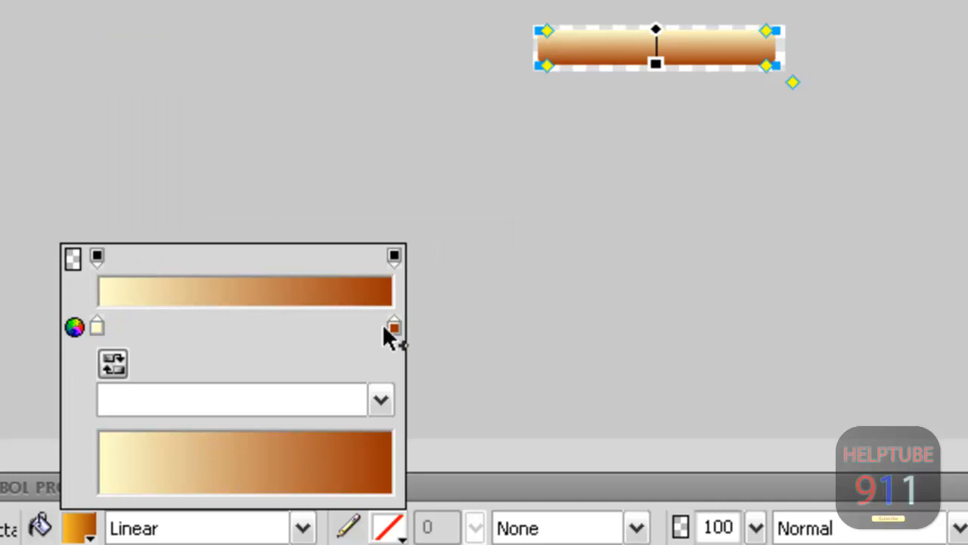
{"action": "left_click", "coordinate": [393, 324]}
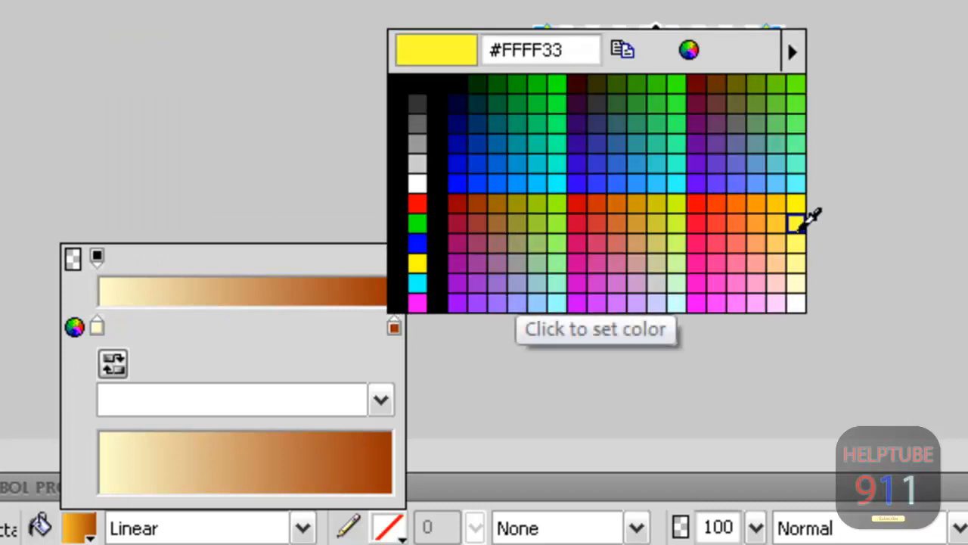
{"action": "left_click", "coordinate": [790, 221]}
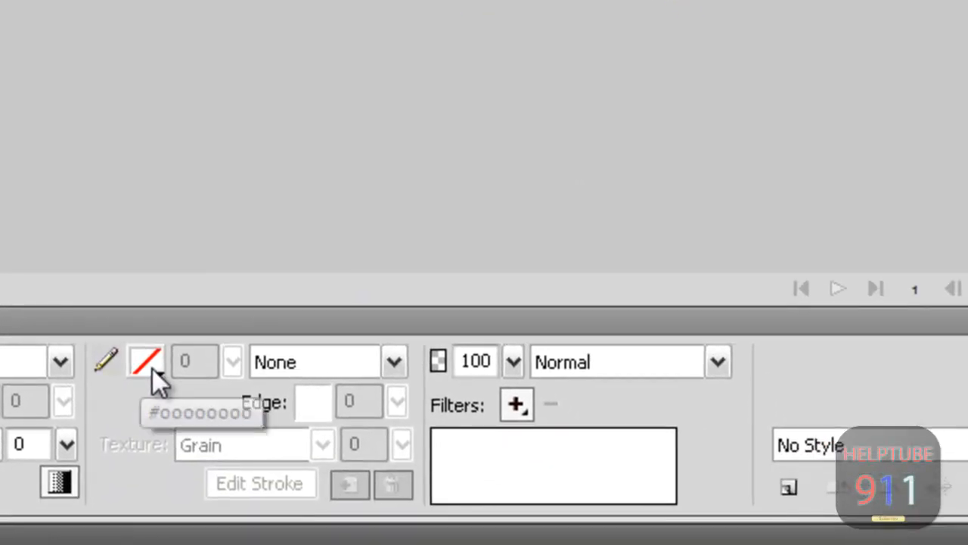
Begin setting the stroke colour for a 2-pixel orange soft outline.
{"action": "left_click", "coordinate": [145, 362]}
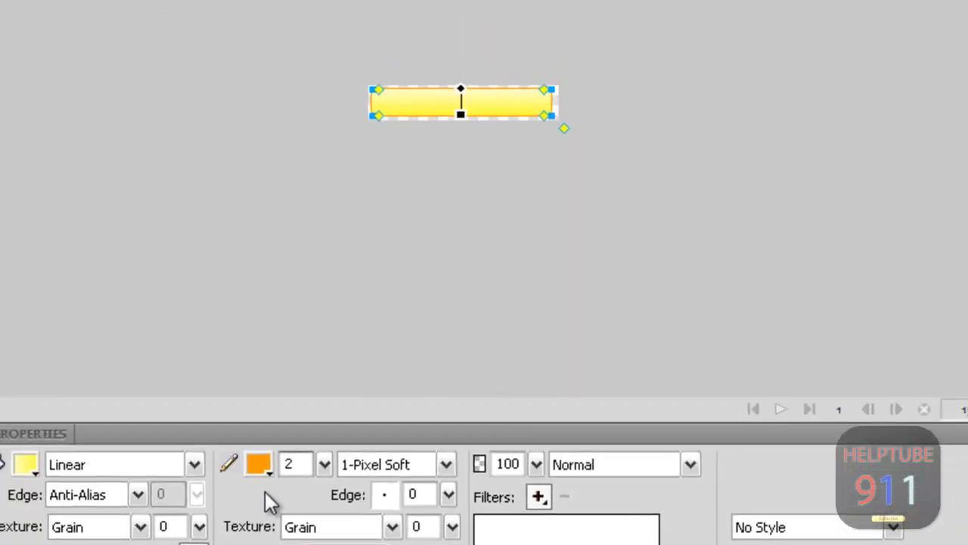
{"action": "mouse_move", "coordinate": [244, 451]}
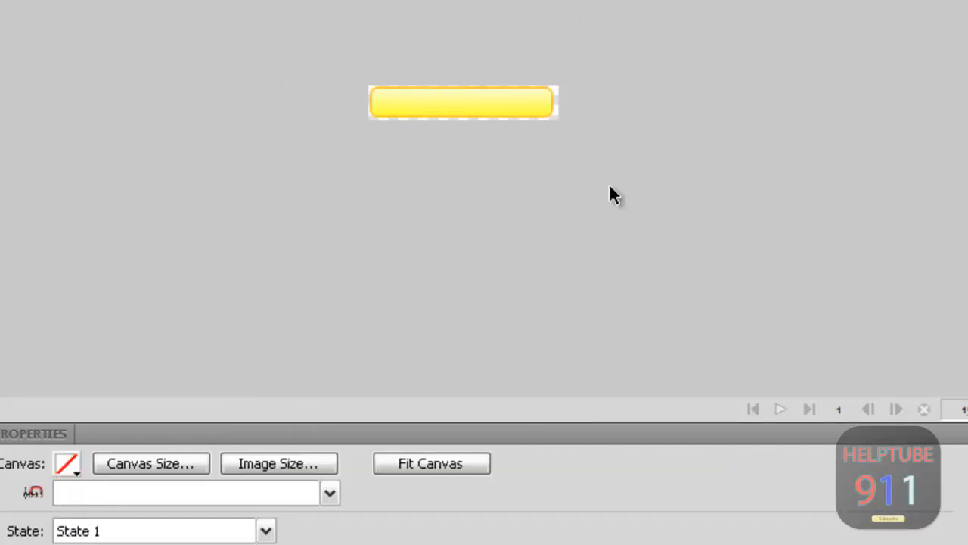
Add a 'Subscribe' text block in brown Arial on top of the yellow button.
{"action": "left_click", "coordinate": [463, 106]}
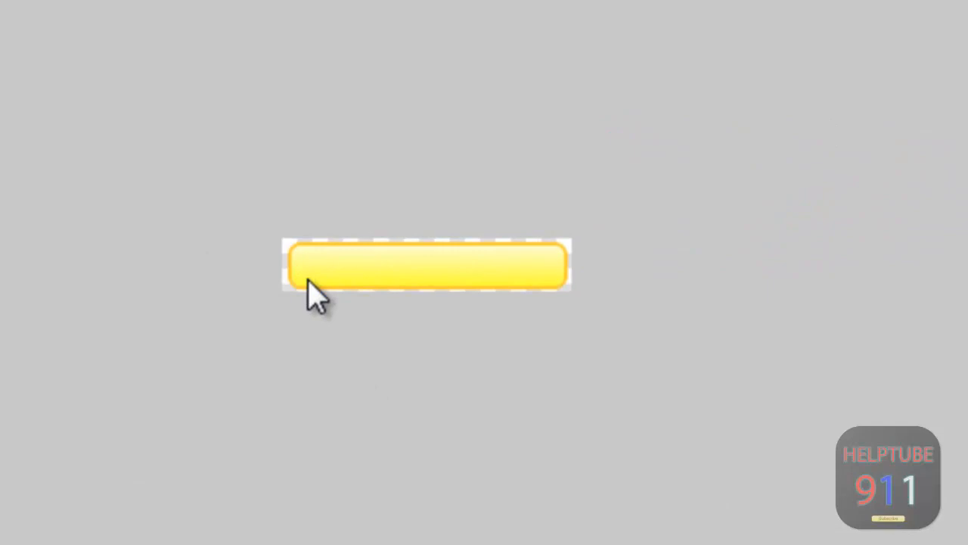
{"action": "left_click", "coordinate": [315, 275]}
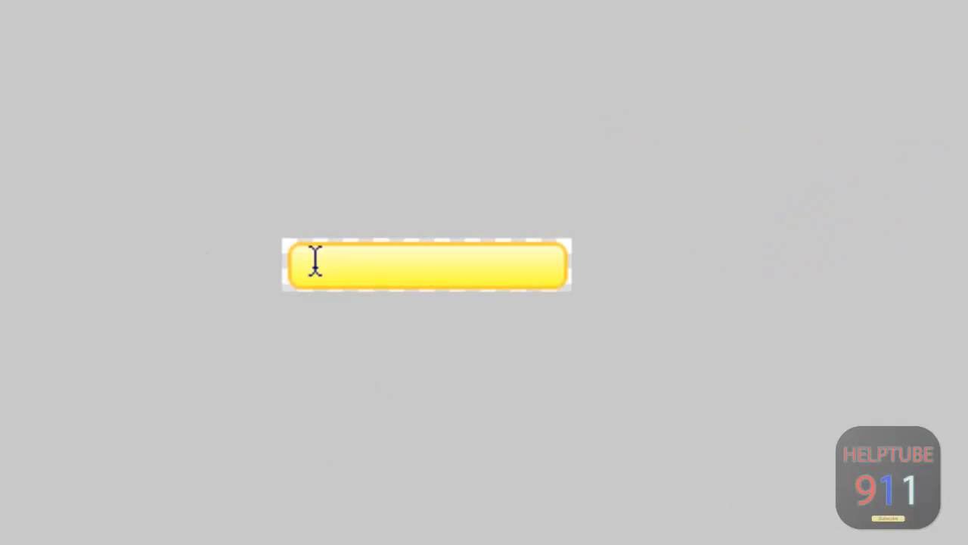
{"action": "type", "text": "Subscribe"}
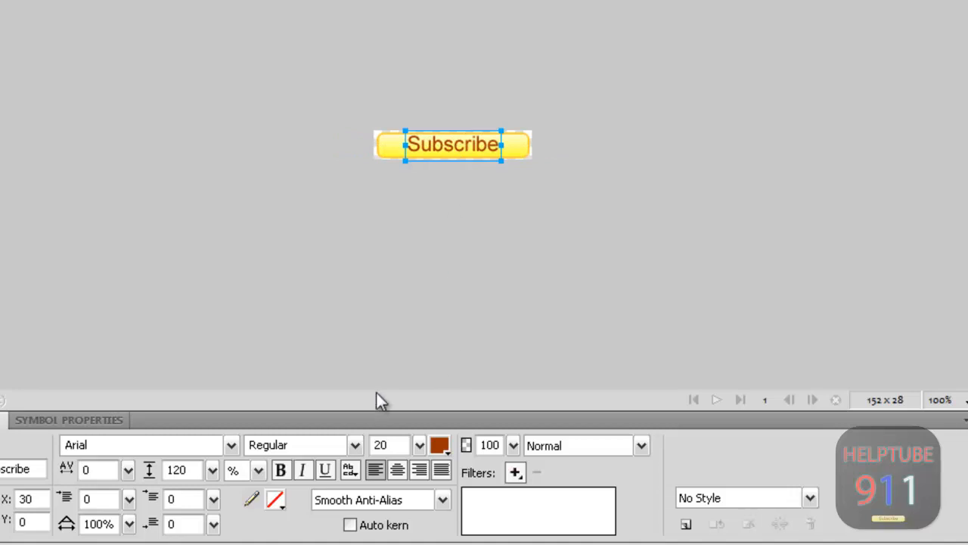
{"action": "left_click", "coordinate": [441, 445]}
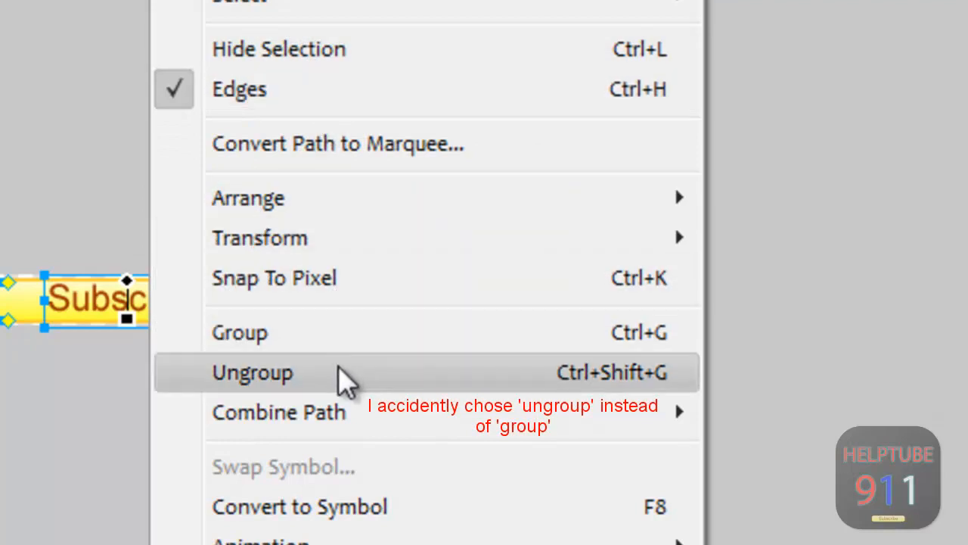
{"action": "left_click", "coordinate": [251, 372]}
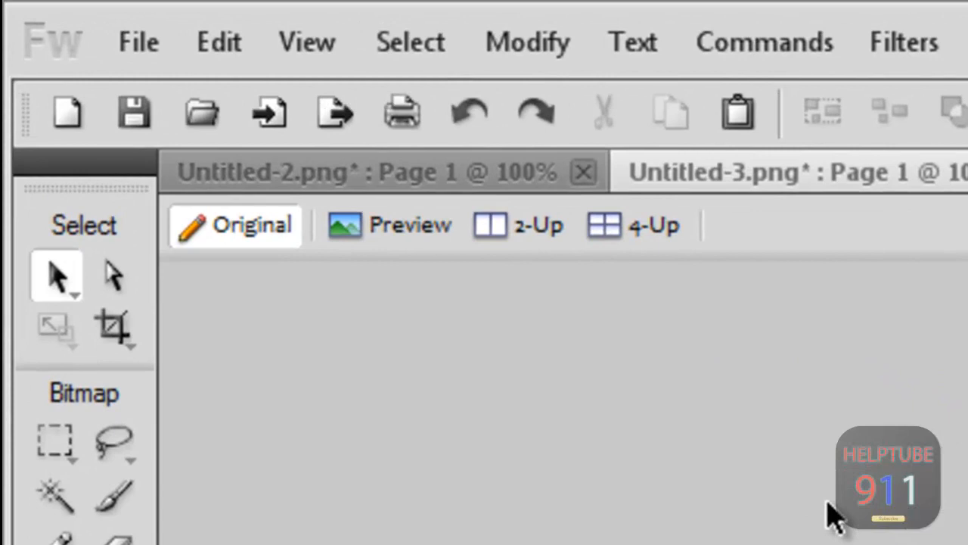
Save As a Fireworks PNG, entering a file name starting 'Subscribe bu'.
{"action": "left_click", "coordinate": [139, 36]}
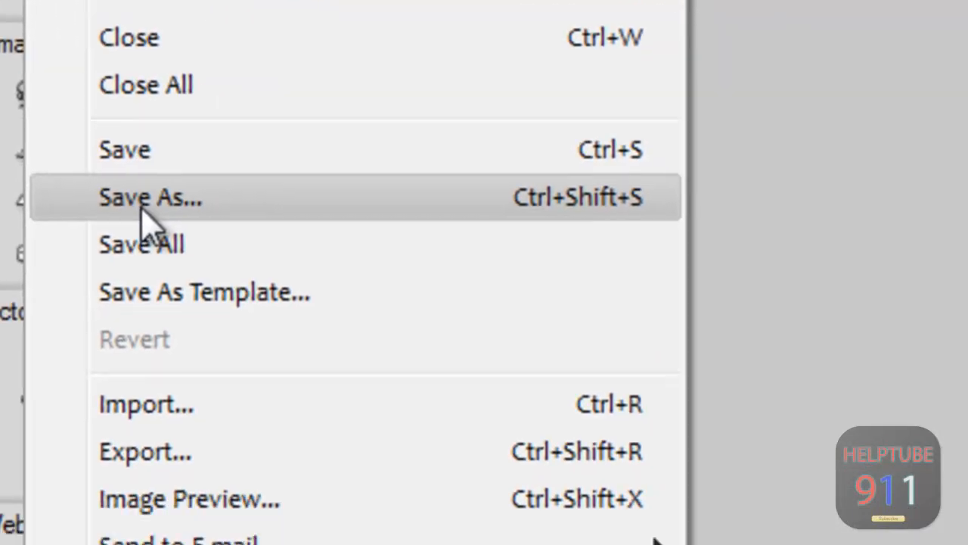
{"action": "left_click", "coordinate": [151, 198]}
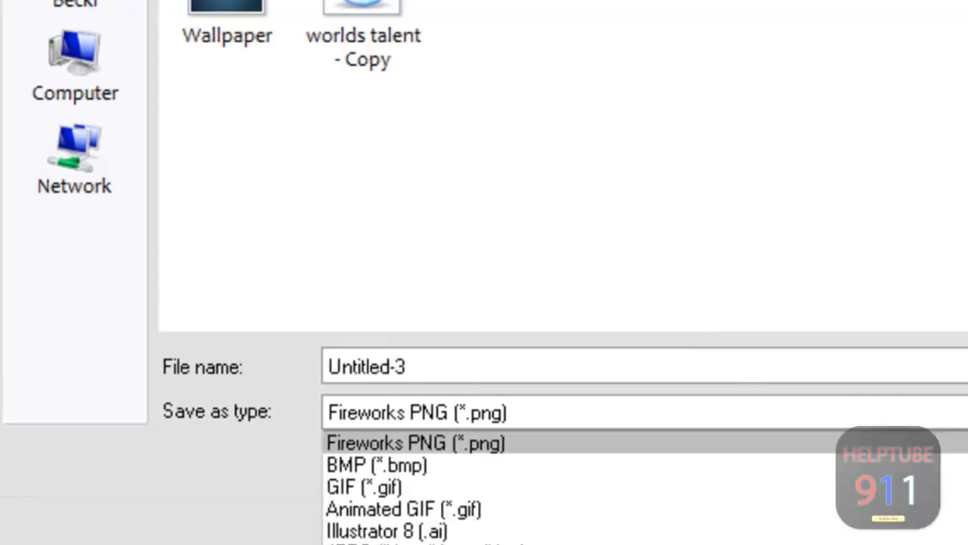
{"action": "left_click", "coordinate": [409, 438]}
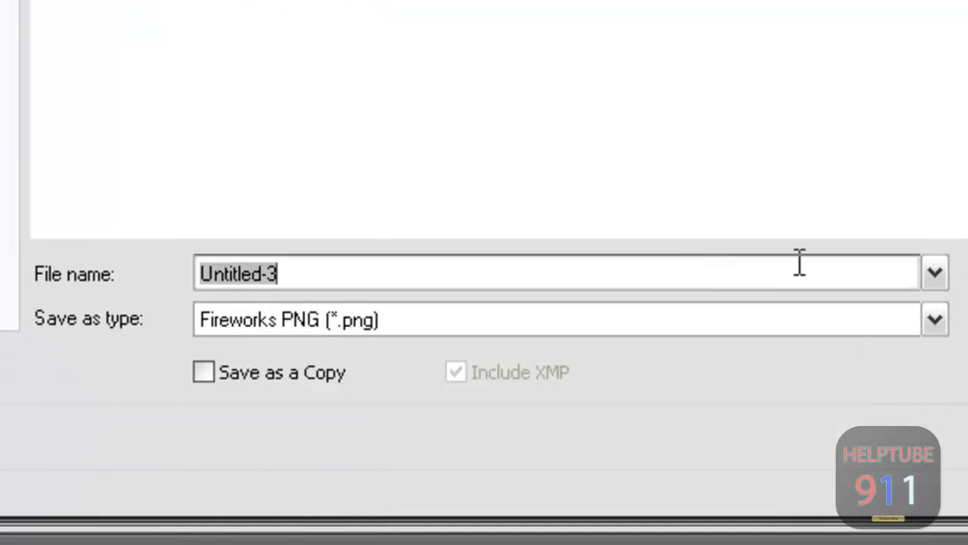
{"action": "type", "text": "Subscri"}
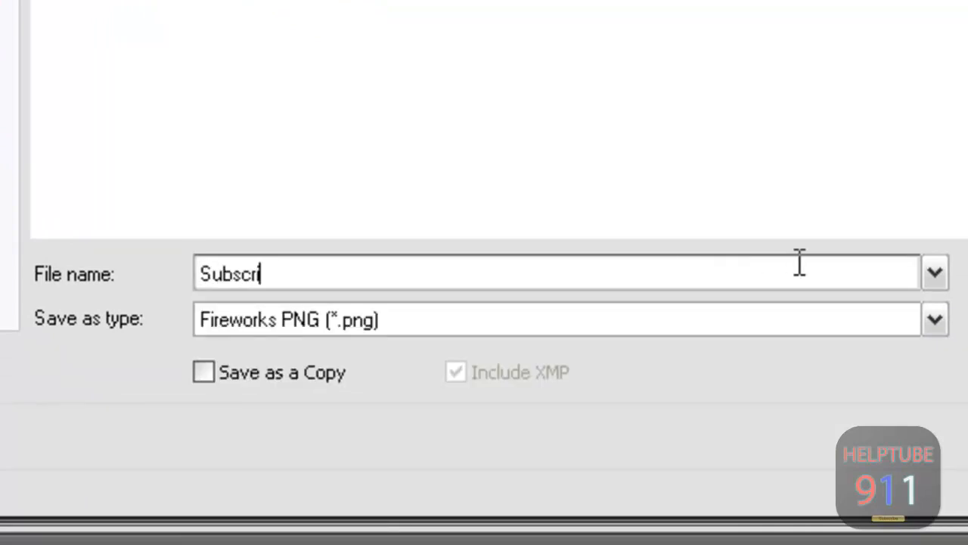
{"action": "type", "text": "be bu"}
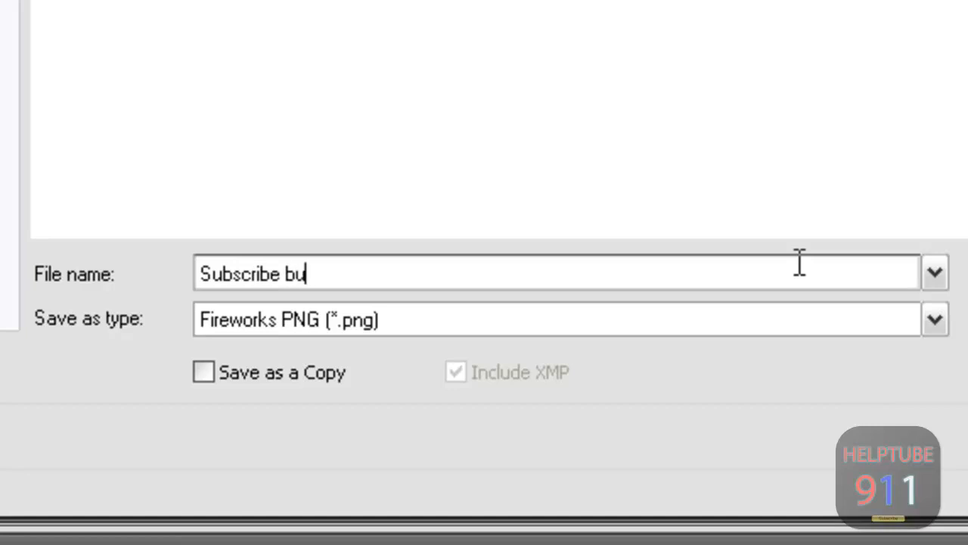